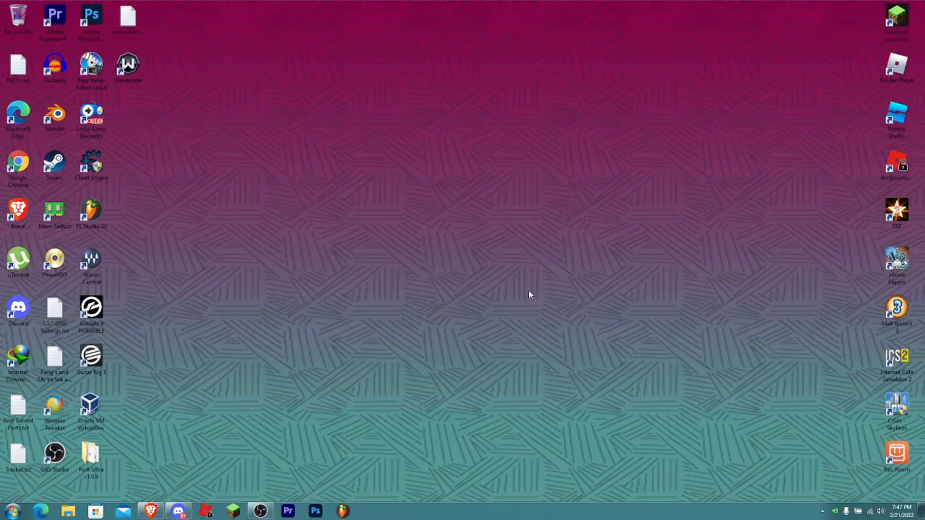
{"action": "mouse_move", "coordinate": [529, 299]}
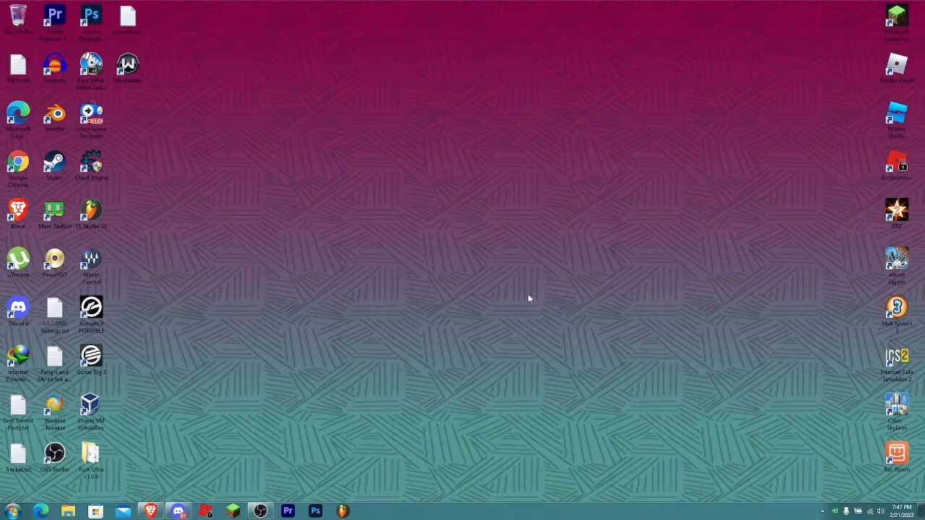
{"action": "mouse_move", "coordinate": [525, 265]}
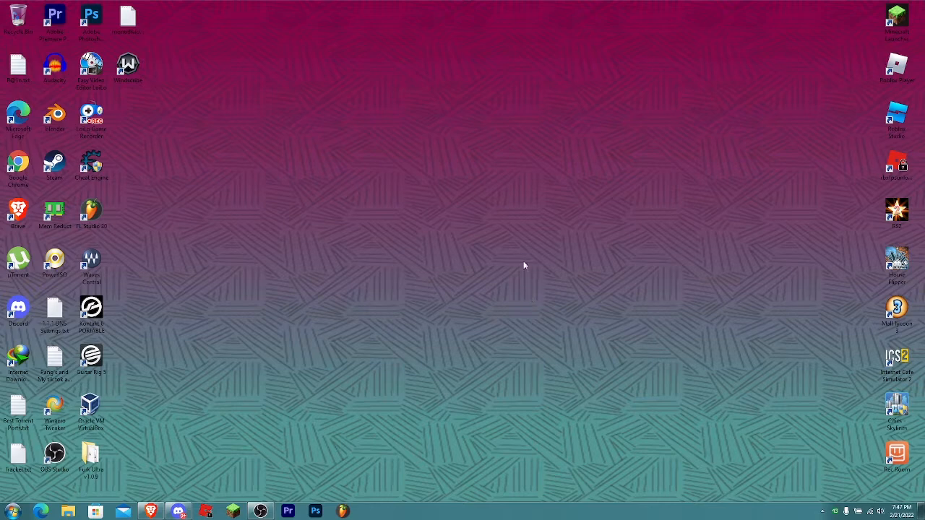
Open the DNS Settings note in Notepad and bring up the Start menu
{"action": "double_click", "coordinate": [54, 310]}
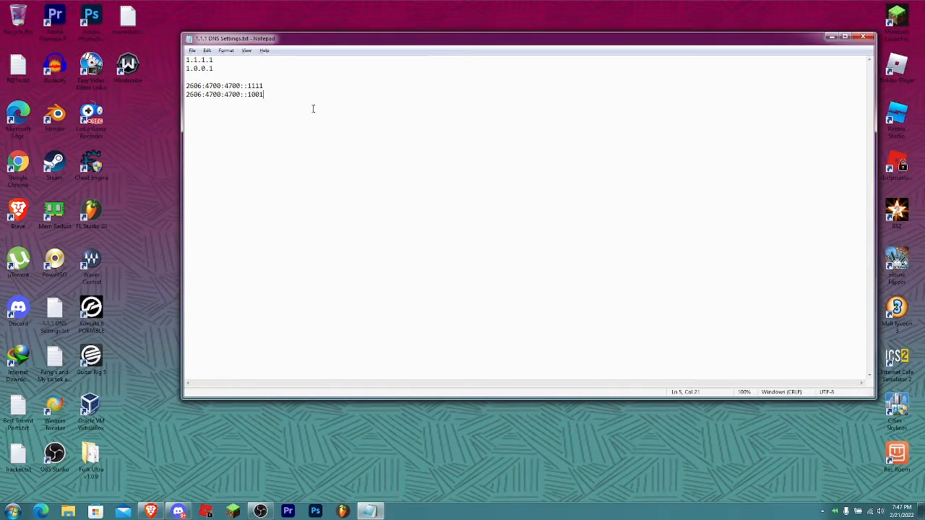
{"action": "left_click", "coordinate": [9, 508]}
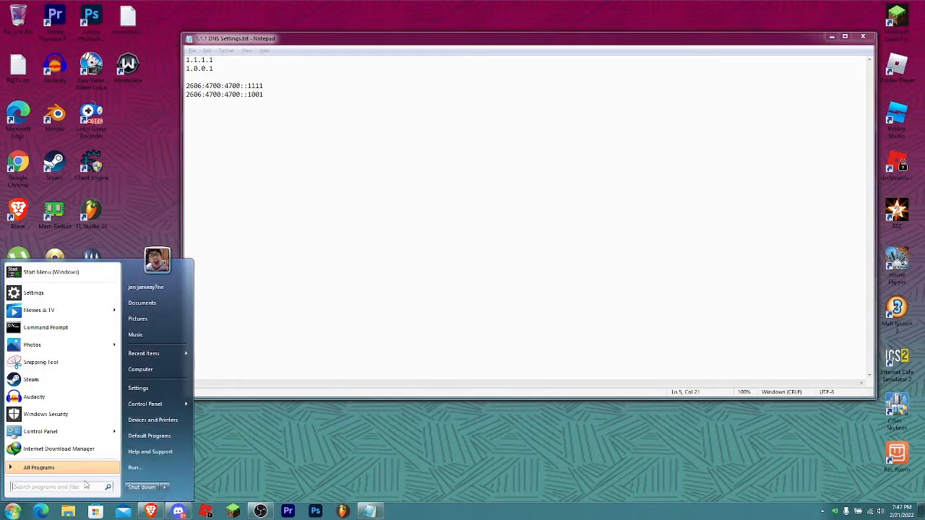
Search the Start menu for 'network' to reach Network and Sharing Center
{"action": "type", "text": "network"}
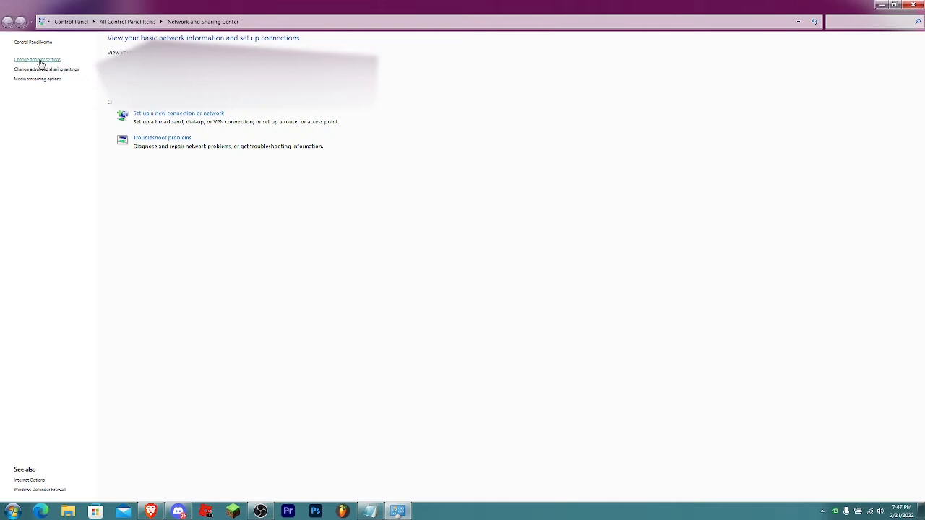
Open the Wi-Fi adapter's Properties from the adapter list and move it to the centre
{"action": "left_click", "coordinate": [36, 59]}
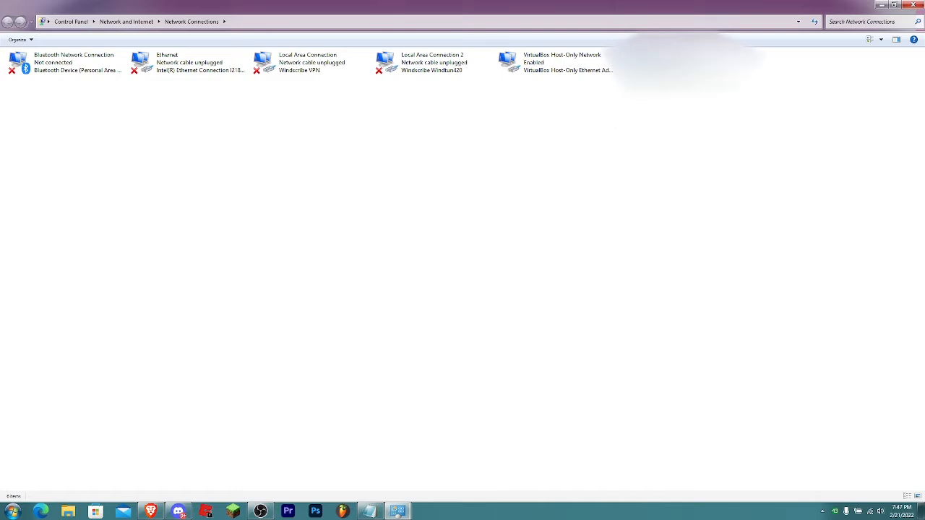
{"action": "left_click", "coordinate": [173, 62]}
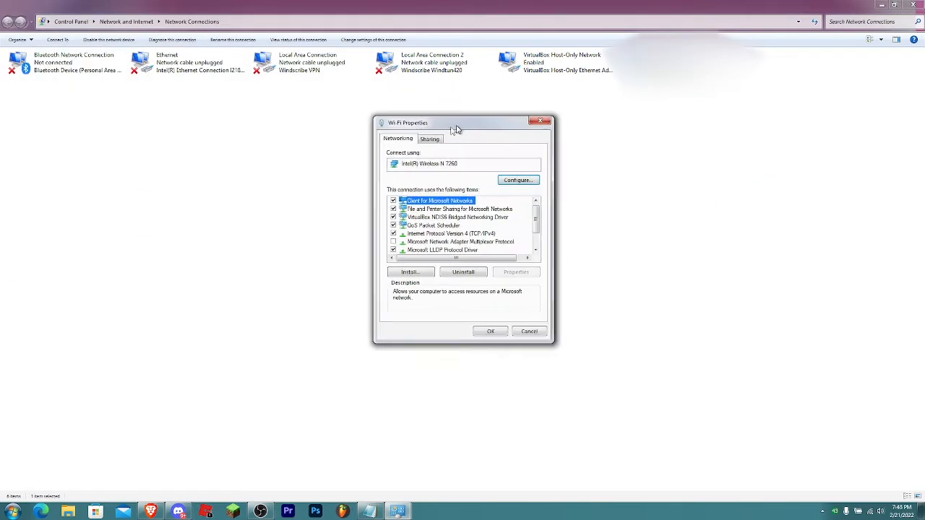
{"action": "left_click_drag", "start_coordinate": [455, 123], "coordinate": [393, 142]}
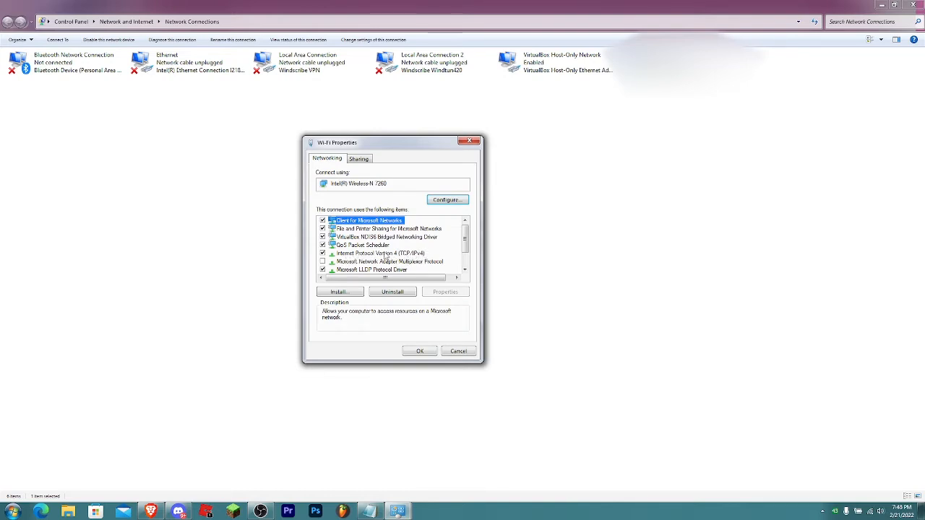
Clear old IPv4 DNS entries, then enter 1.1.1.1 preferred and 1.0.0.1 alternate
{"action": "double_click", "coordinate": [375, 252]}
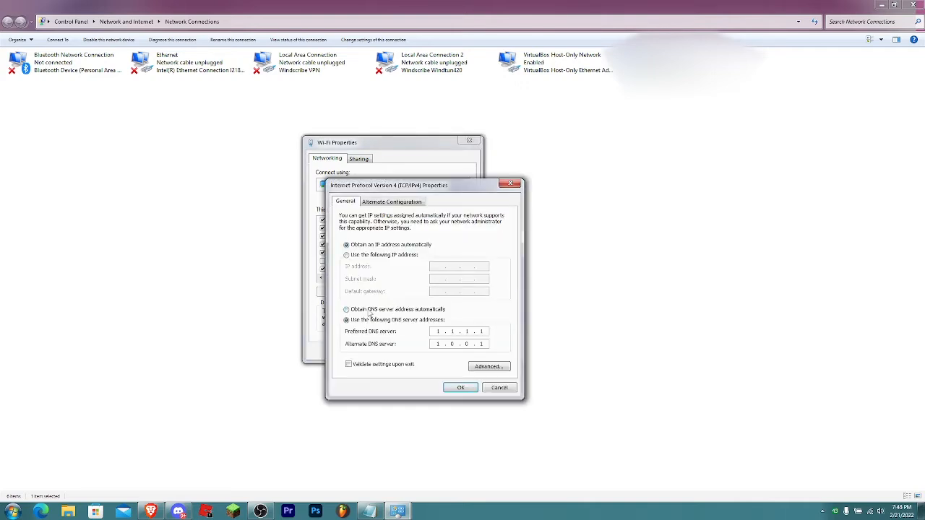
{"action": "left_click", "coordinate": [350, 309]}
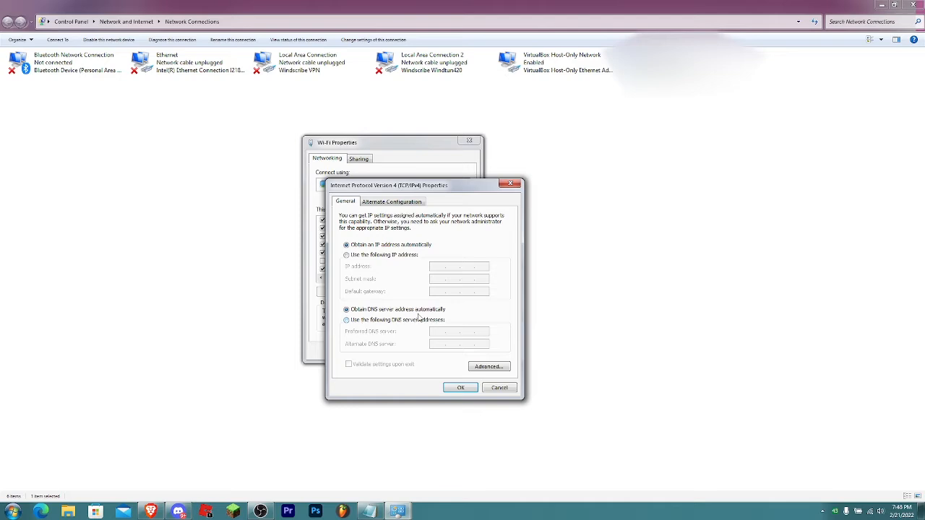
{"action": "mouse_move", "coordinate": [436, 315]}
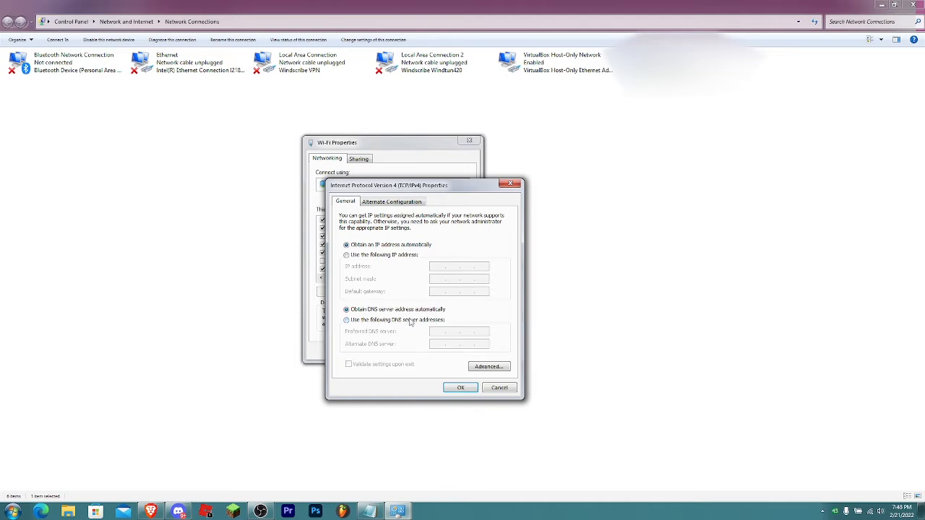
{"action": "left_click", "coordinate": [347, 321]}
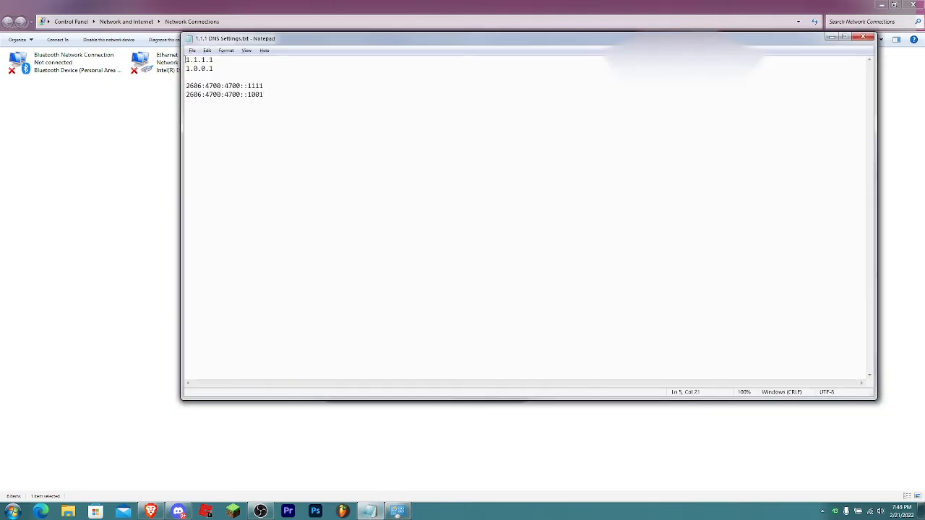
{"action": "left_click_drag", "start_coordinate": [186, 59], "coordinate": [213, 67]}
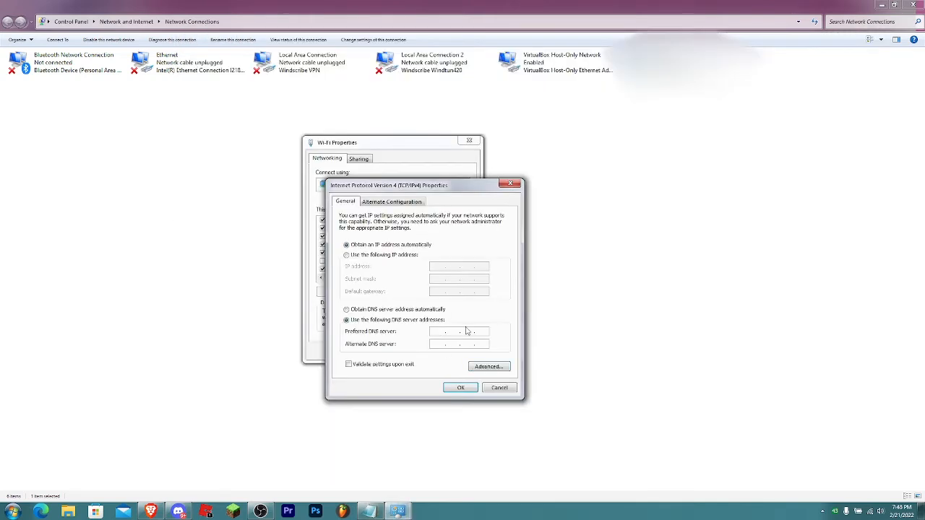
{"action": "type", "text": "11"}
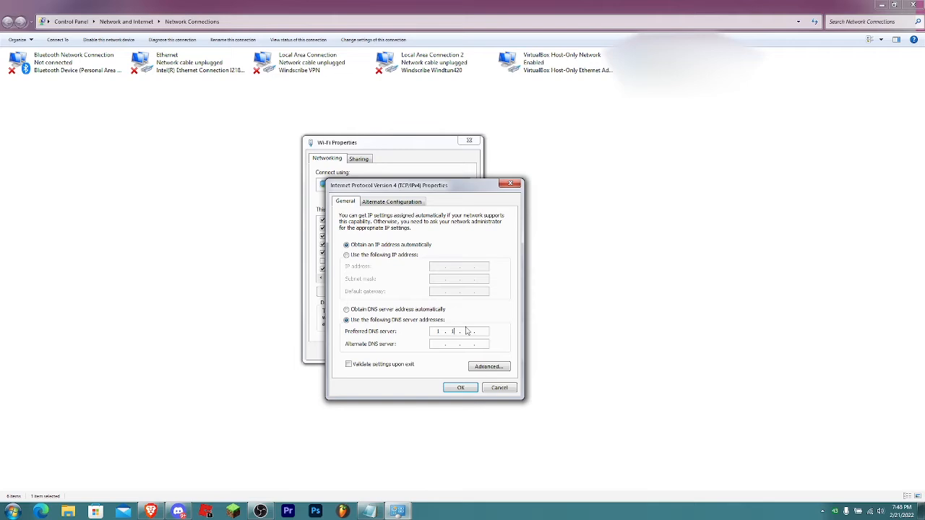
{"action": "type", "text": "1.1.1.1"}
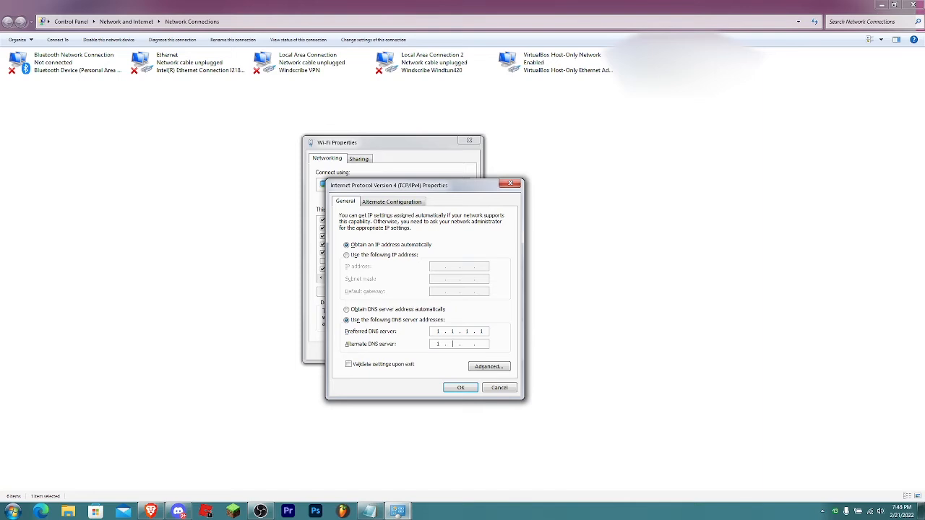
{"action": "type", "text": "1.0.0.1"}
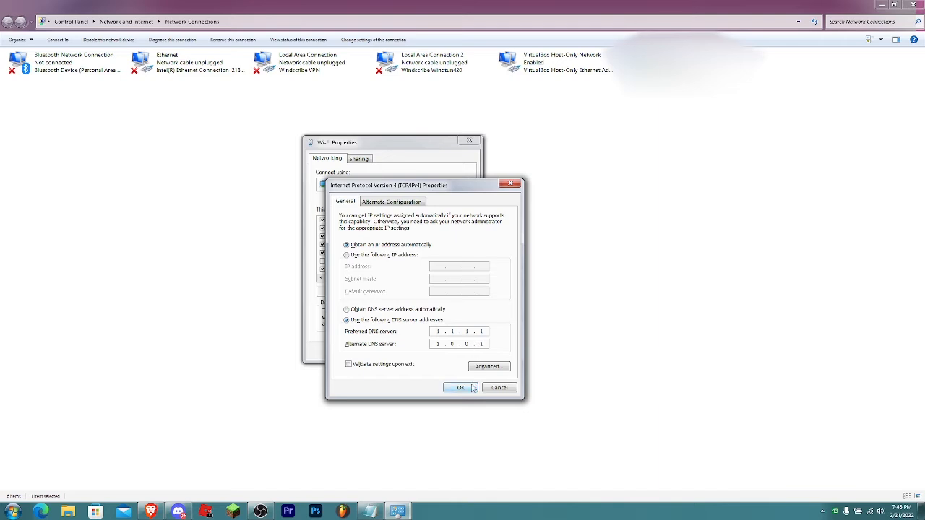
Confirm the IPv4 DNS changes and scroll Wi-Fi items to Internet Protocol Version 6
{"action": "left_click", "coordinate": [460, 387]}
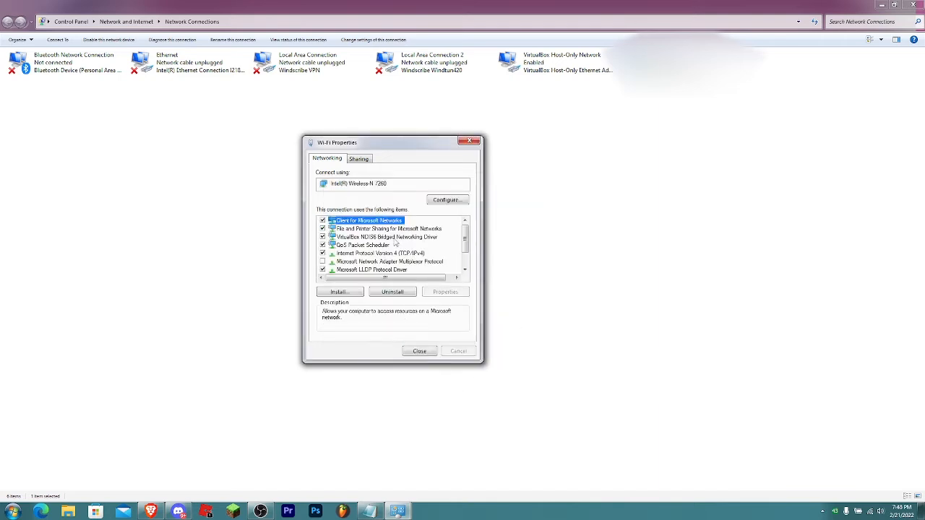
{"action": "mouse_move", "coordinate": [436, 262]}
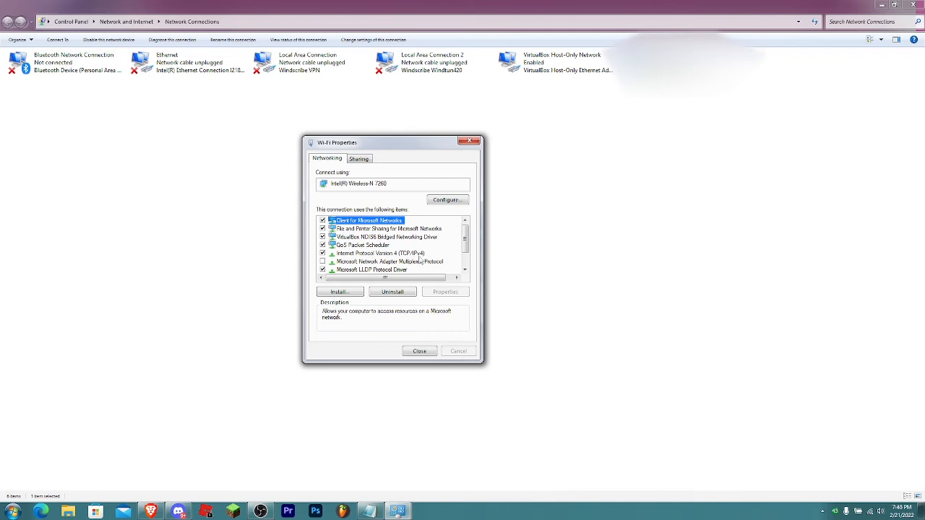
{"action": "scroll", "scroll_direction": "down", "scroll_amount": 3}
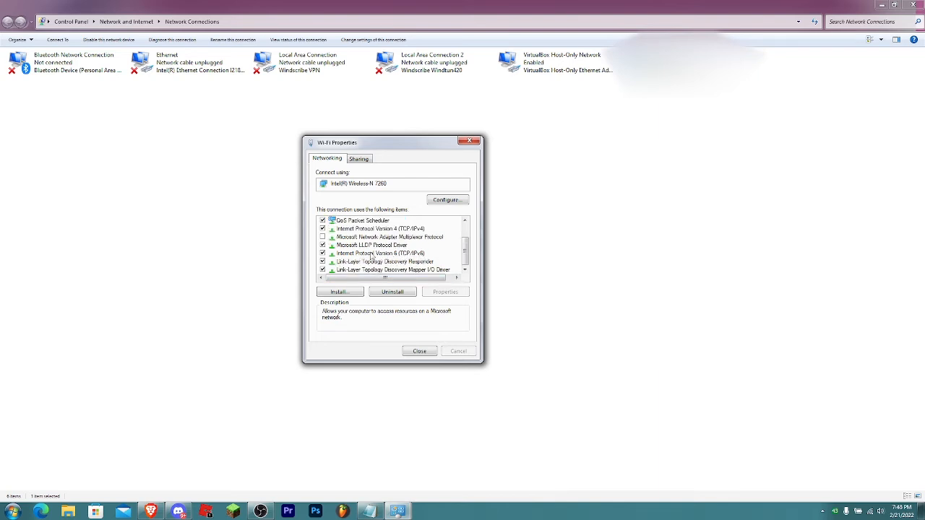
Clear old IPv6 DNS entries and enter 2606:4700:4700::1111 as the preferred server
{"action": "double_click", "coordinate": [379, 253]}
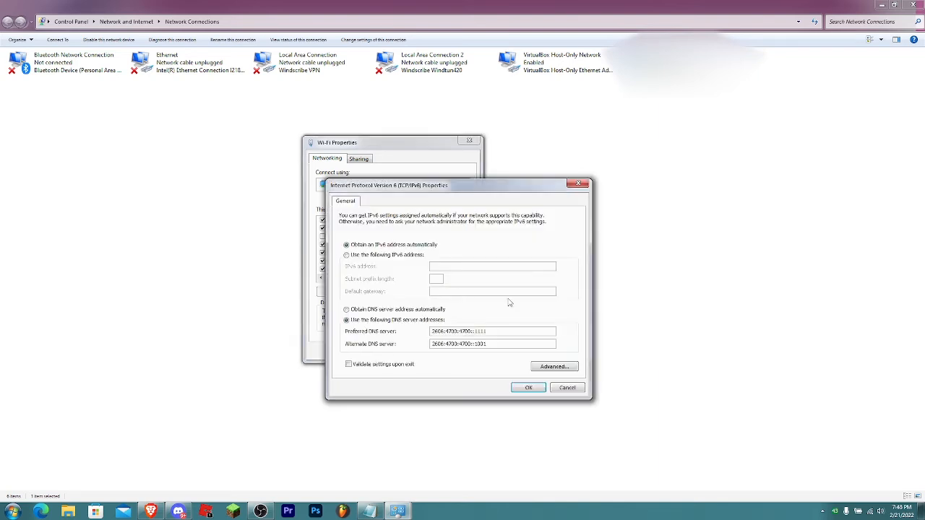
{"action": "left_click", "coordinate": [348, 310]}
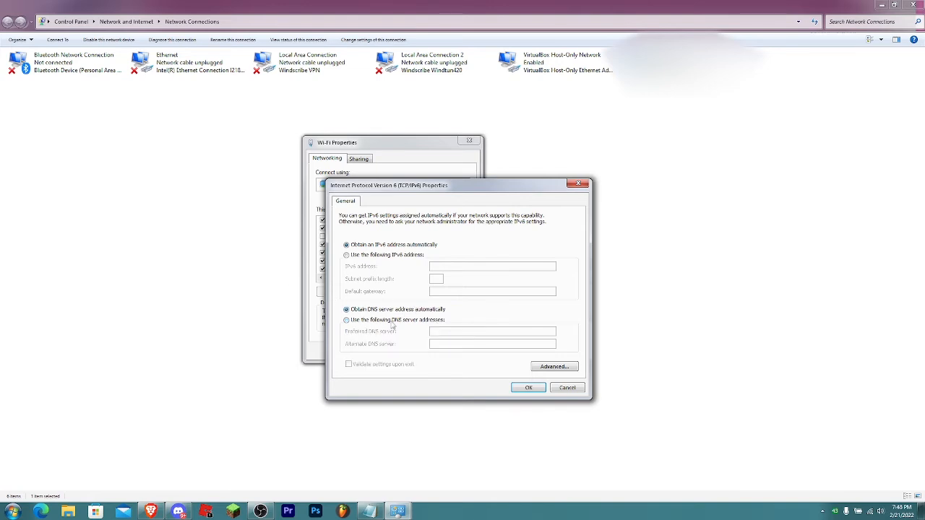
{"action": "left_click", "coordinate": [347, 320]}
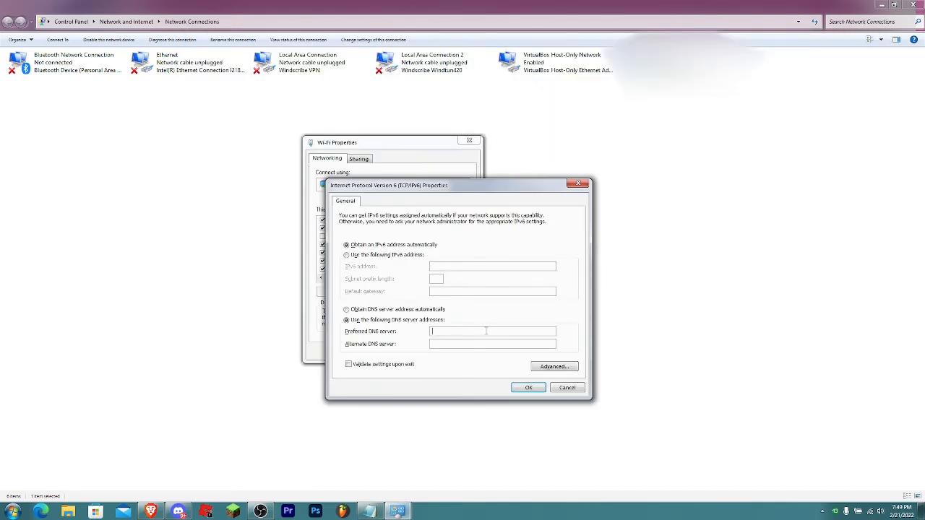
{"action": "type", "text": "2606:4700:4700::1111"}
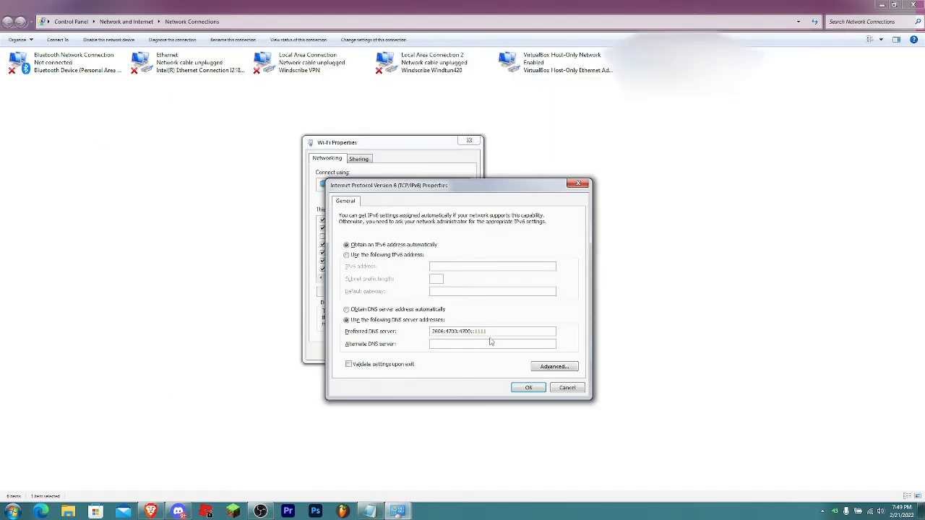
{"action": "left_click", "coordinate": [494, 344]}
{"action": "type", "text": "2606:4700:4700::1001"}
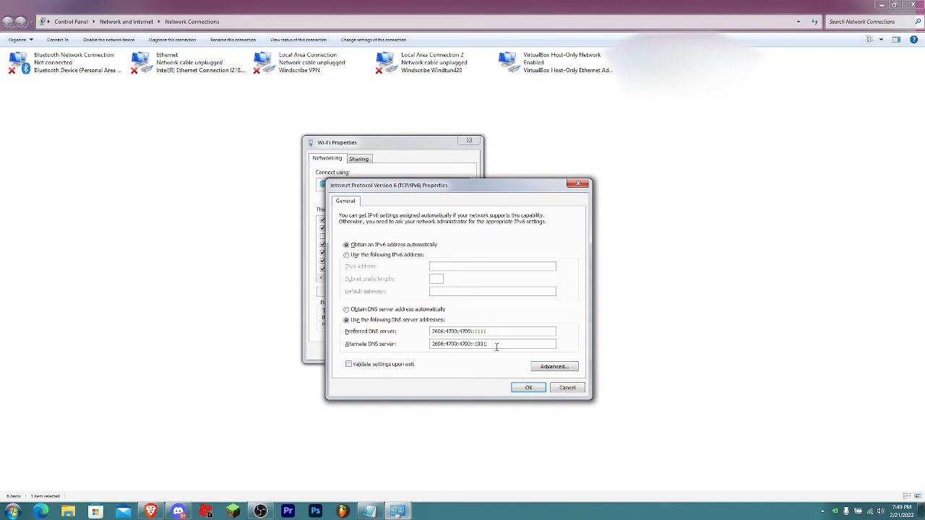
Confirm the IPv6 DNS settings and close the Wi-Fi Properties dialog
{"action": "left_click", "coordinate": [528, 387]}
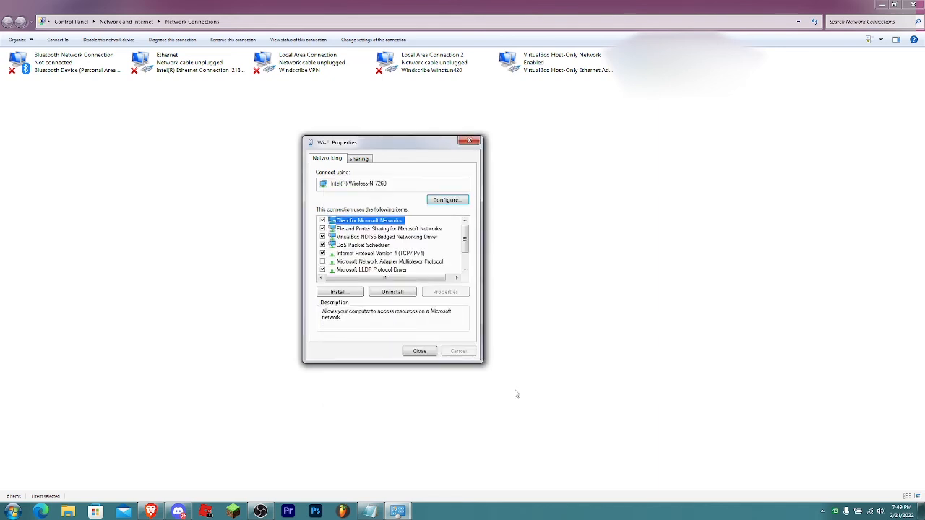
{"action": "left_click", "coordinate": [419, 351]}
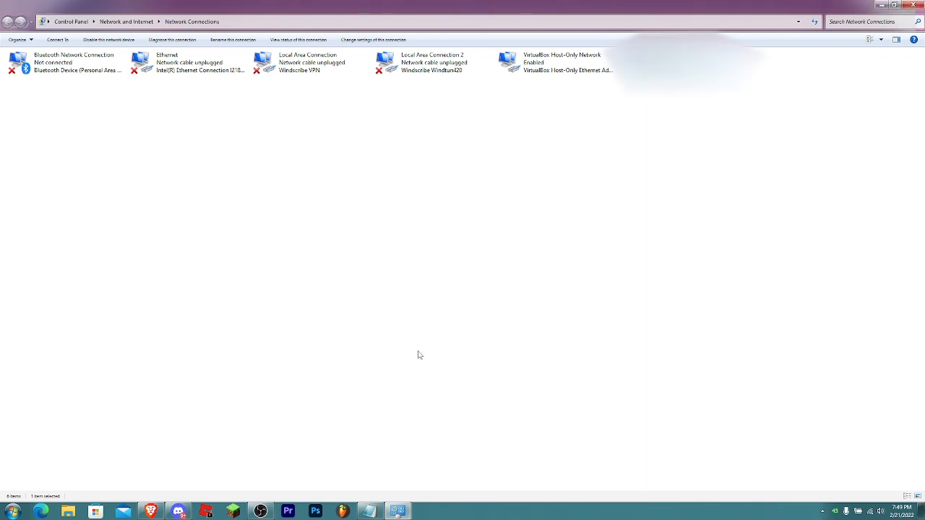
{"action": "mouse_move", "coordinate": [516, 251]}
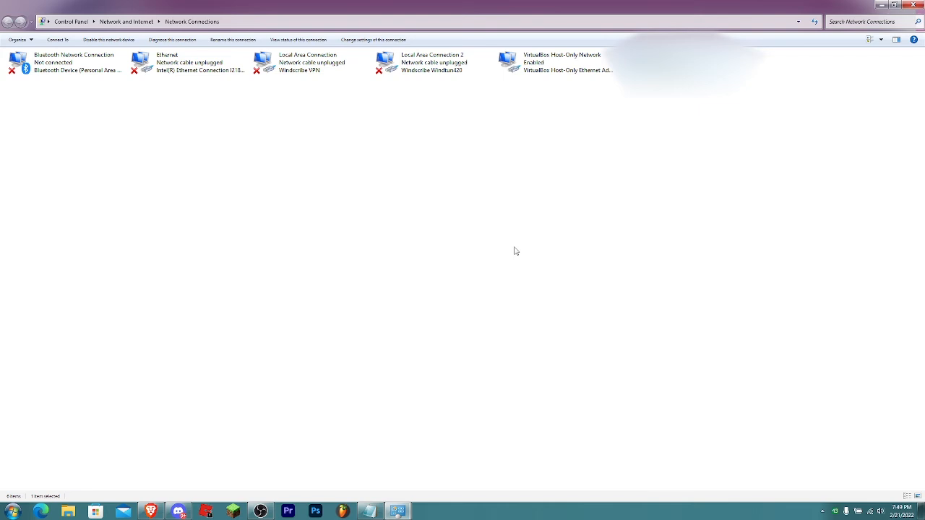
{"action": "mouse_move", "coordinate": [611, 316]}
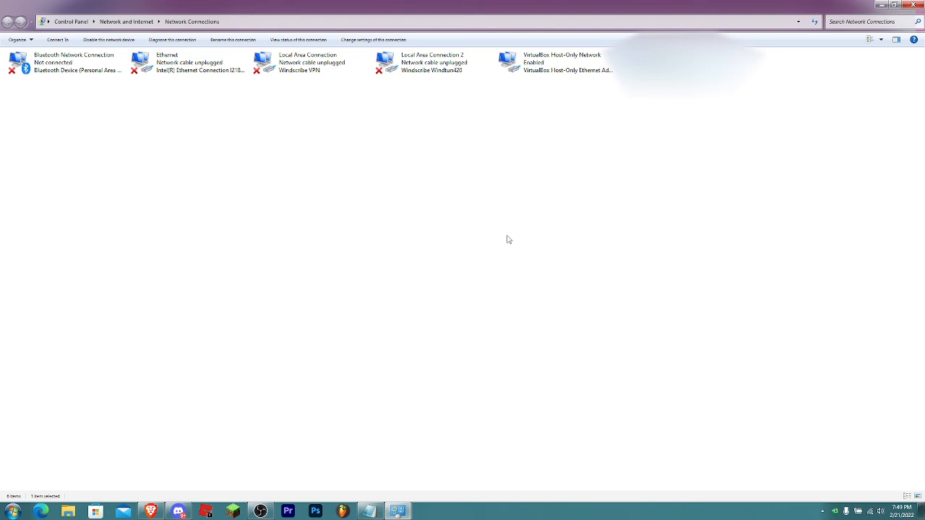
{"action": "mouse_move", "coordinate": [442, 264]}
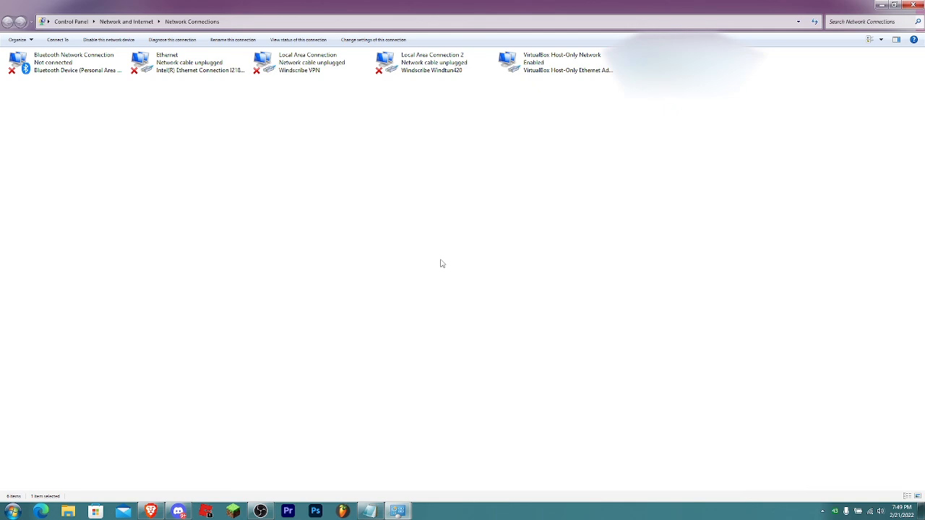
{"action": "mouse_move", "coordinate": [261, 509]}
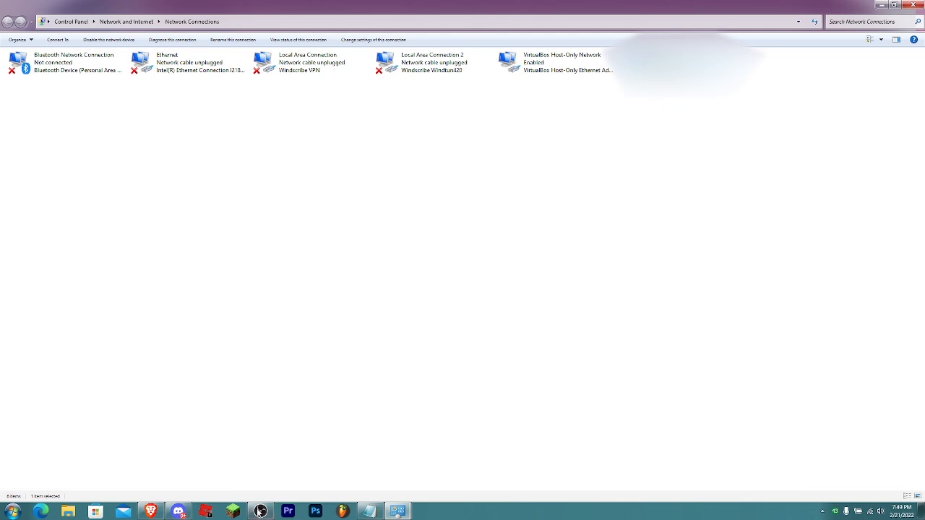